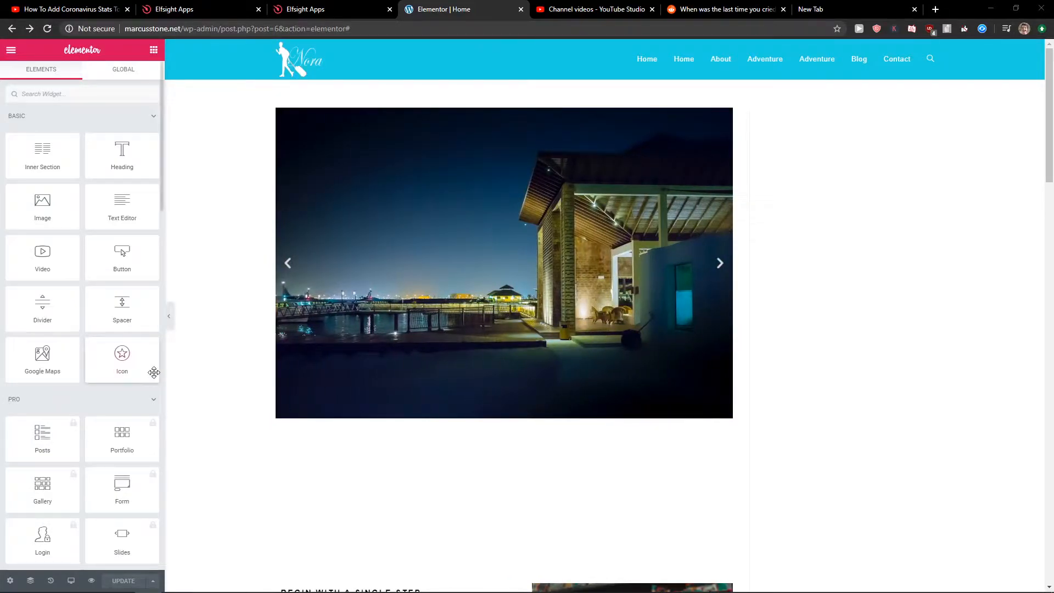
# Step: Leave the Elementor editor for the tutorial video and follow its elfsight.com description link
pyautogui.click(719, 263)
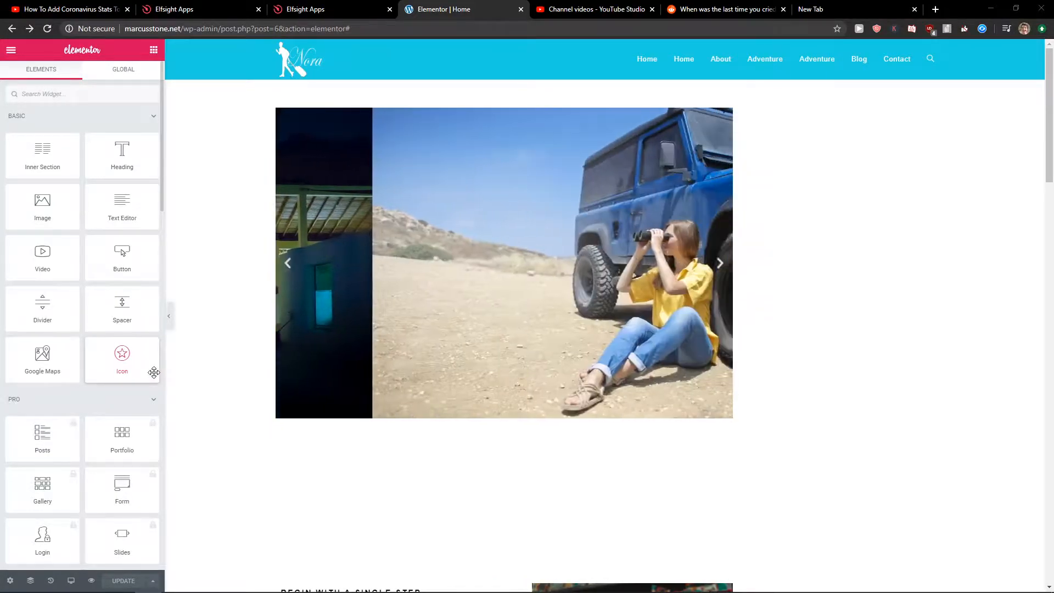
pyautogui.click(719, 263)
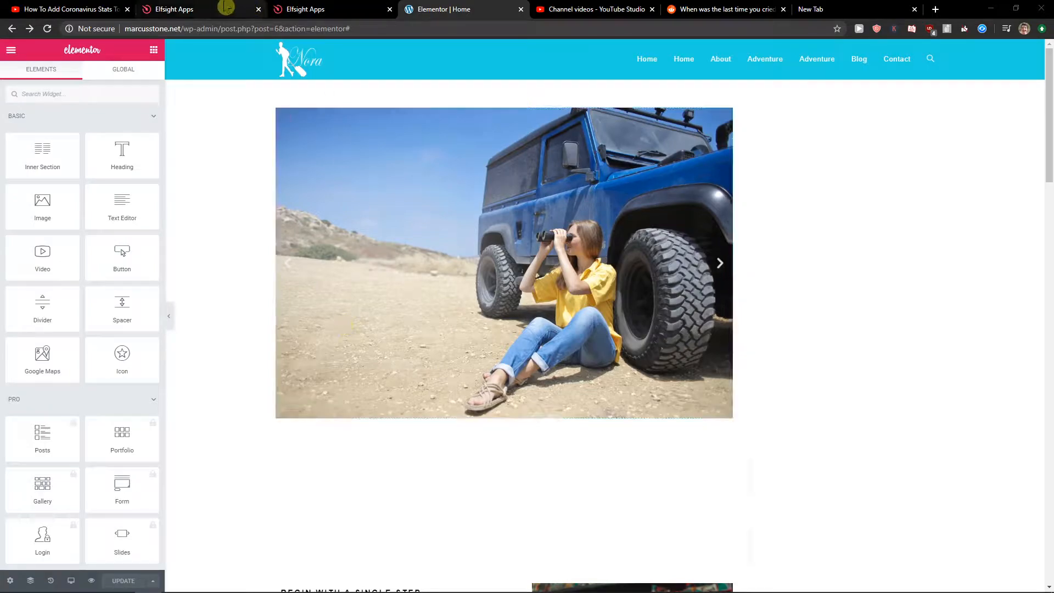
pyautogui.moveTo(64, 9)
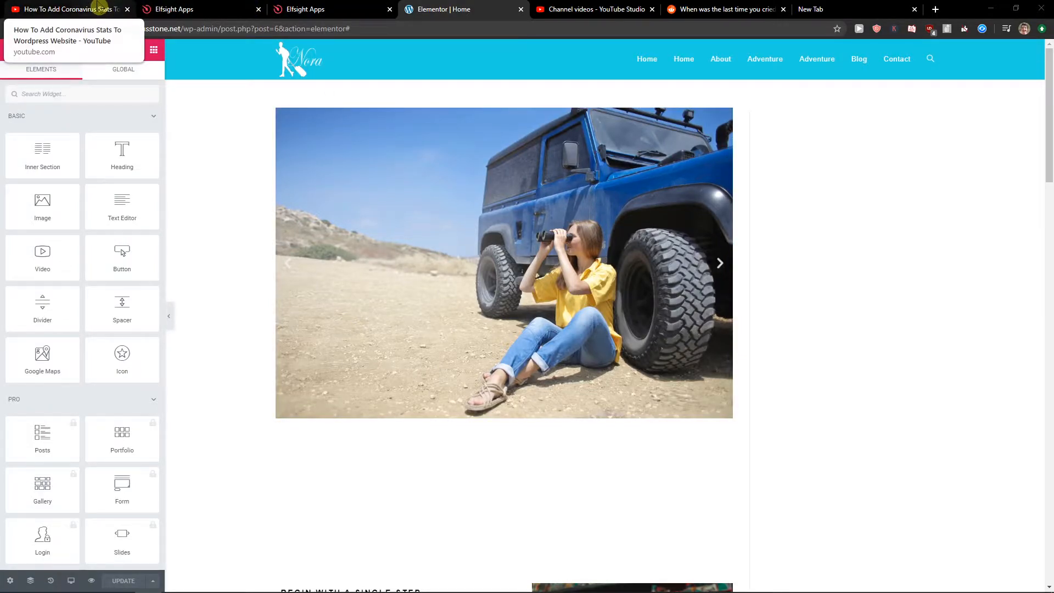
pyautogui.click(64, 8)
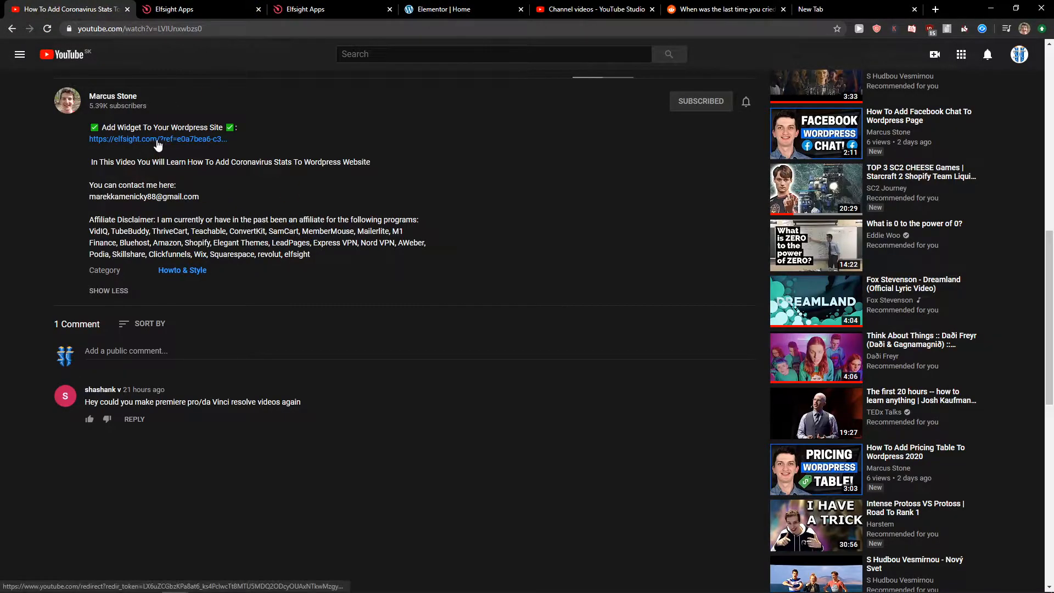
pyautogui.click(158, 139)
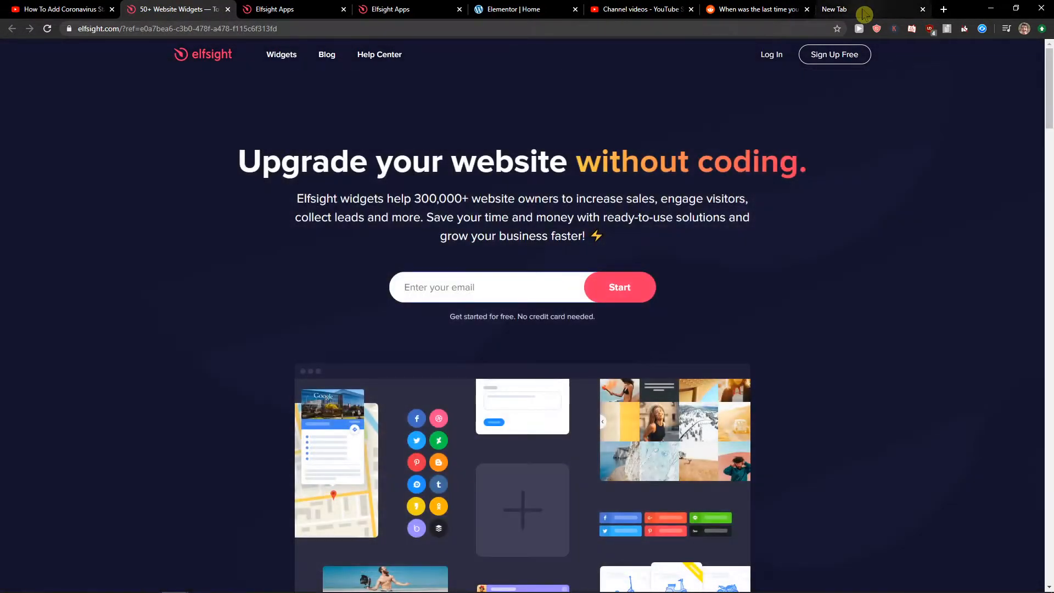
pyautogui.moveTo(952, 193)
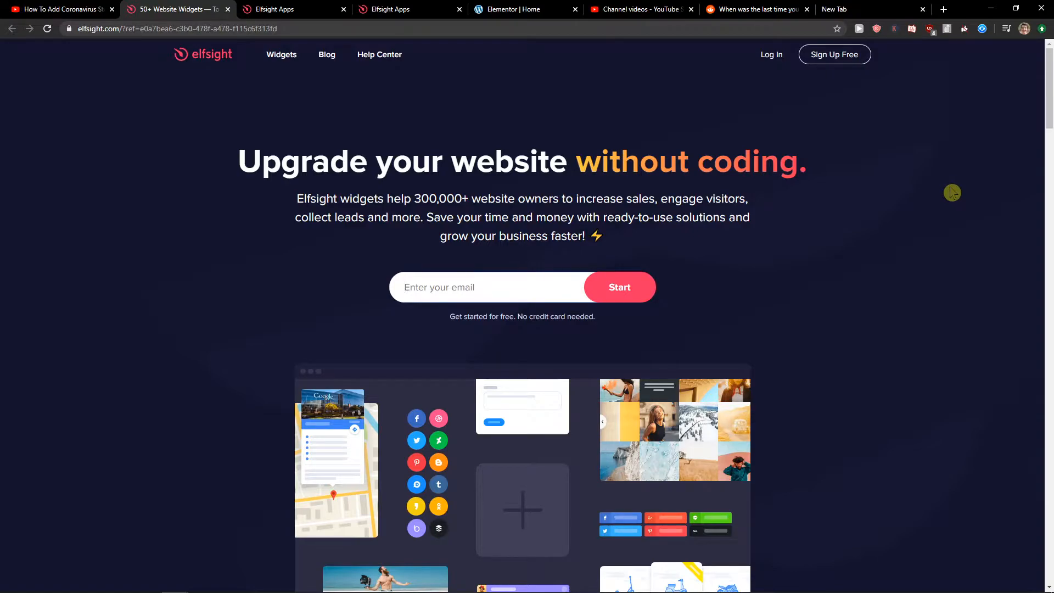
pyautogui.moveTo(942, 186)
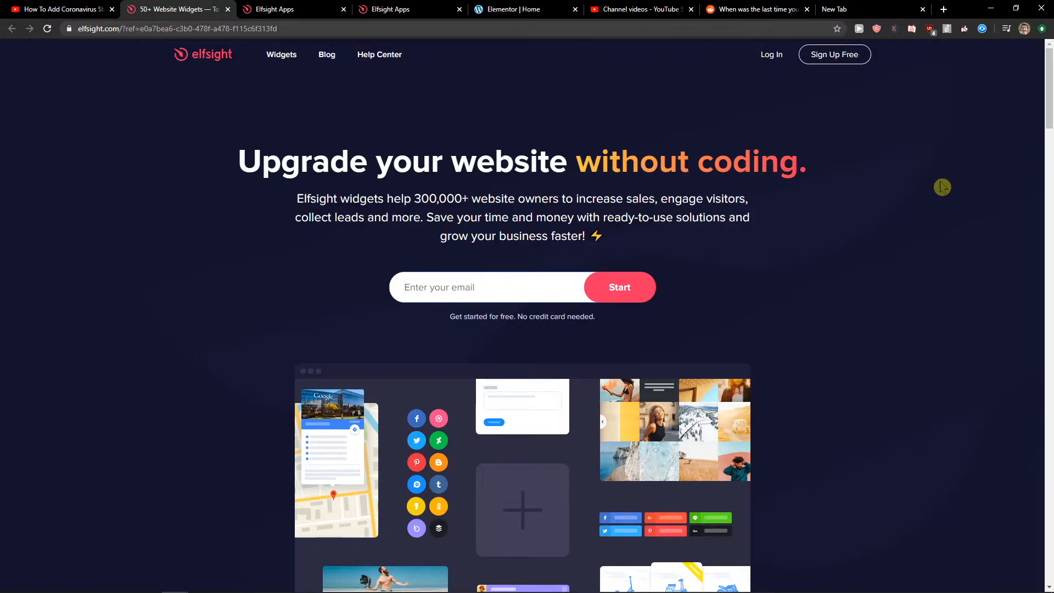
pyautogui.moveTo(834, 53)
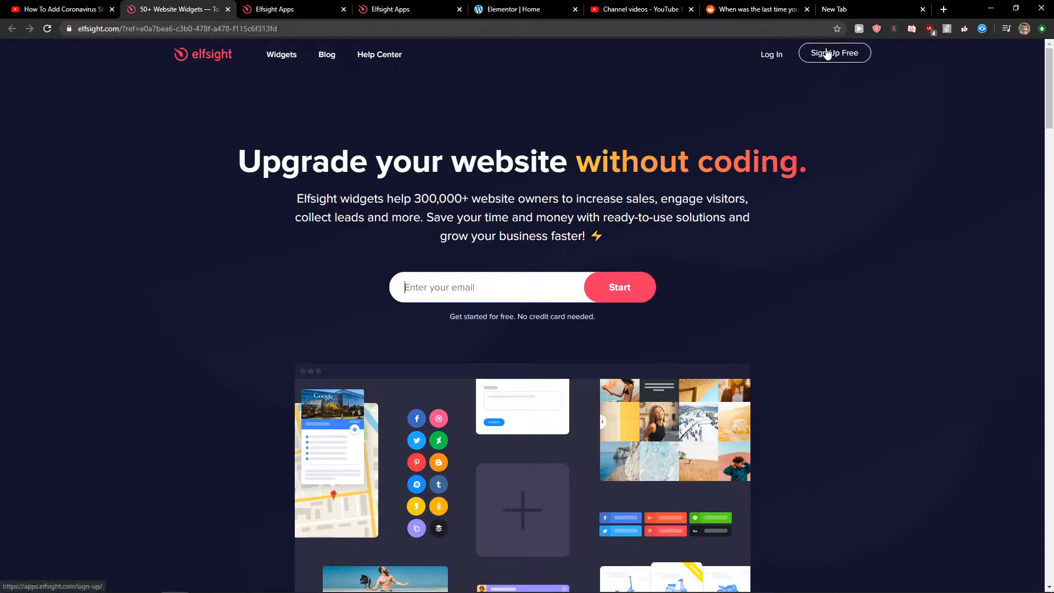
pyautogui.moveTo(827, 60)
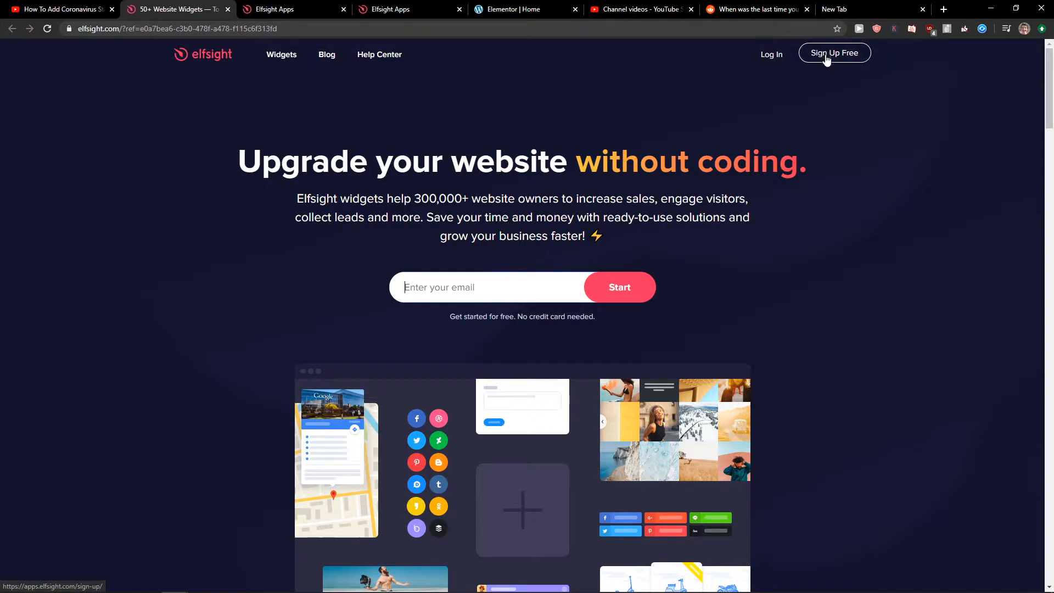
# Step: Log in to the Elfsight account to reach the applications dashboard
pyautogui.click(834, 52)
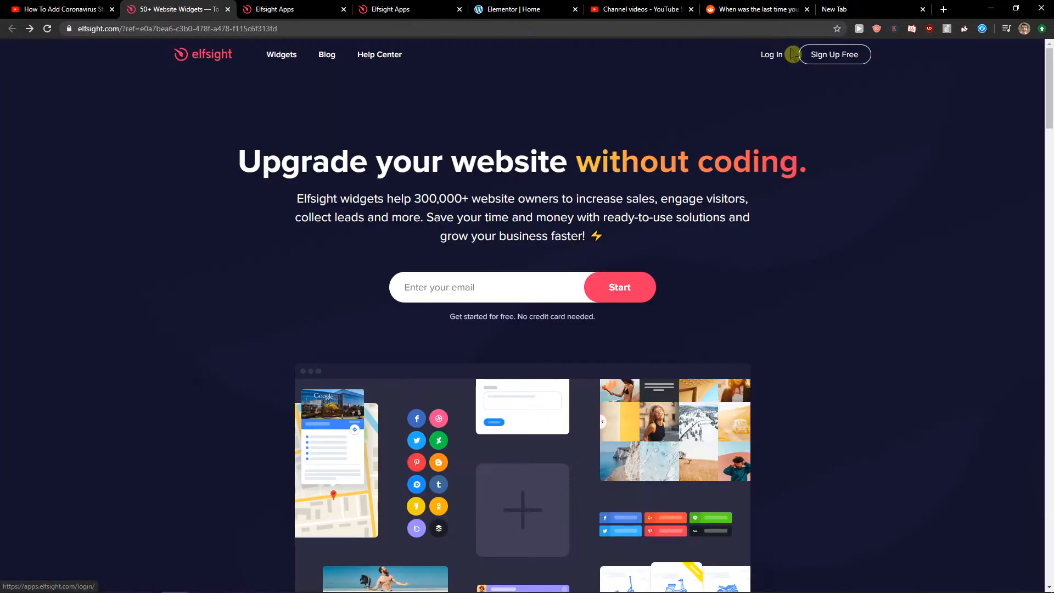
pyautogui.click(771, 55)
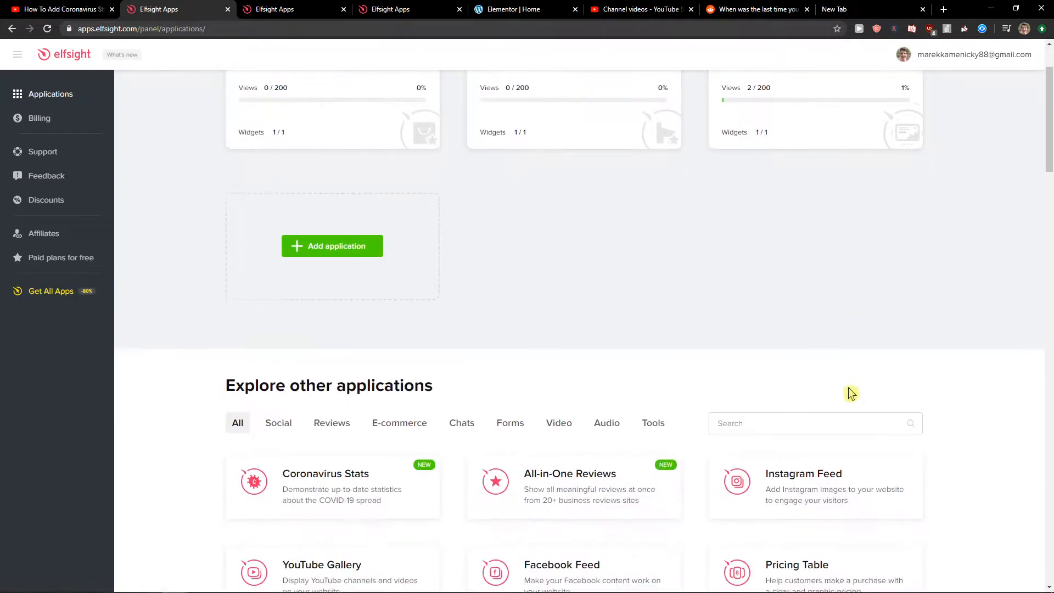
# Step: Search the app catalogue for 'facebook' and create a Facebook Feed widget
pyautogui.click(793, 412)
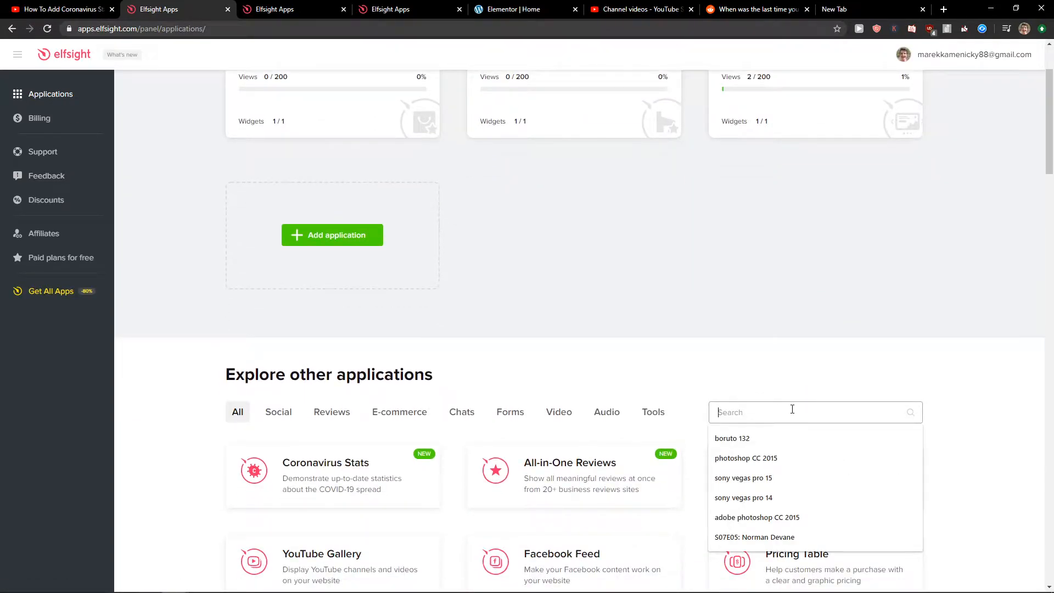
pyautogui.write('facebook')
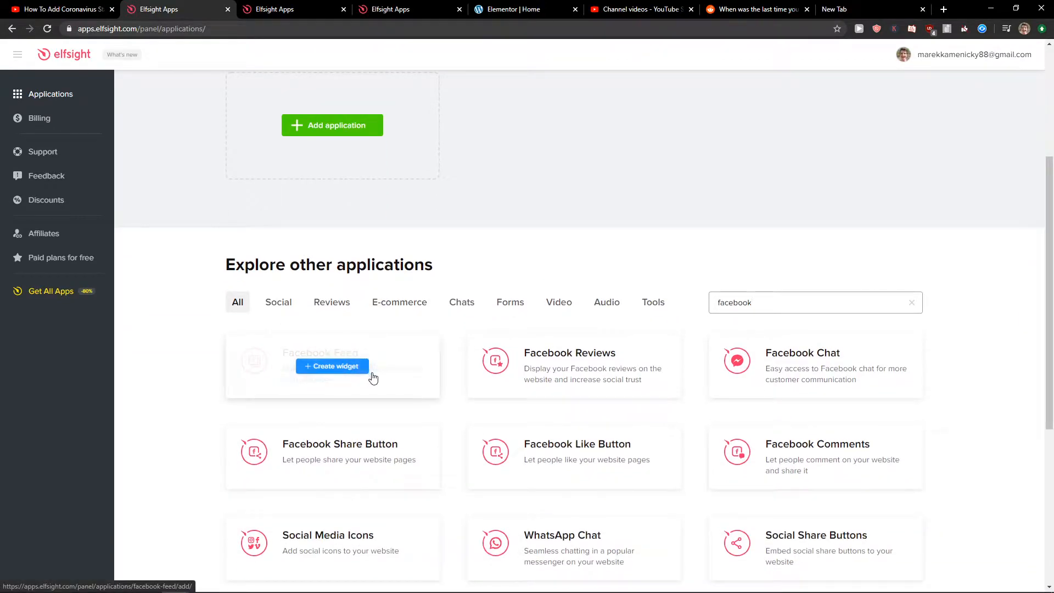
pyautogui.click(332, 365)
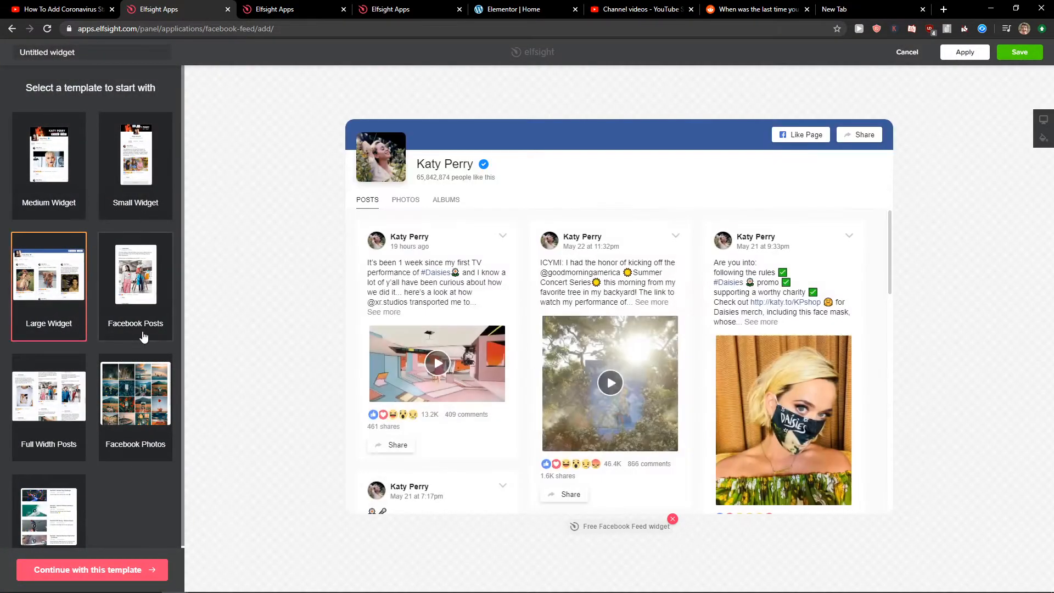
# Step: Choose the medium template, apply a 500 by 720 layout, and save the widget
pyautogui.click(48, 156)
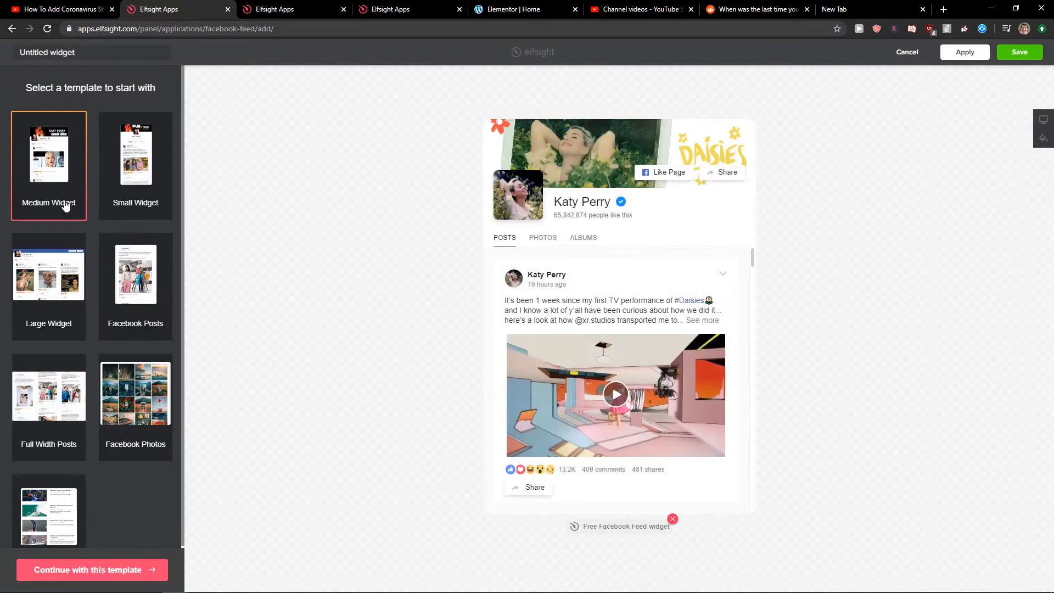
pyautogui.moveTo(90, 568)
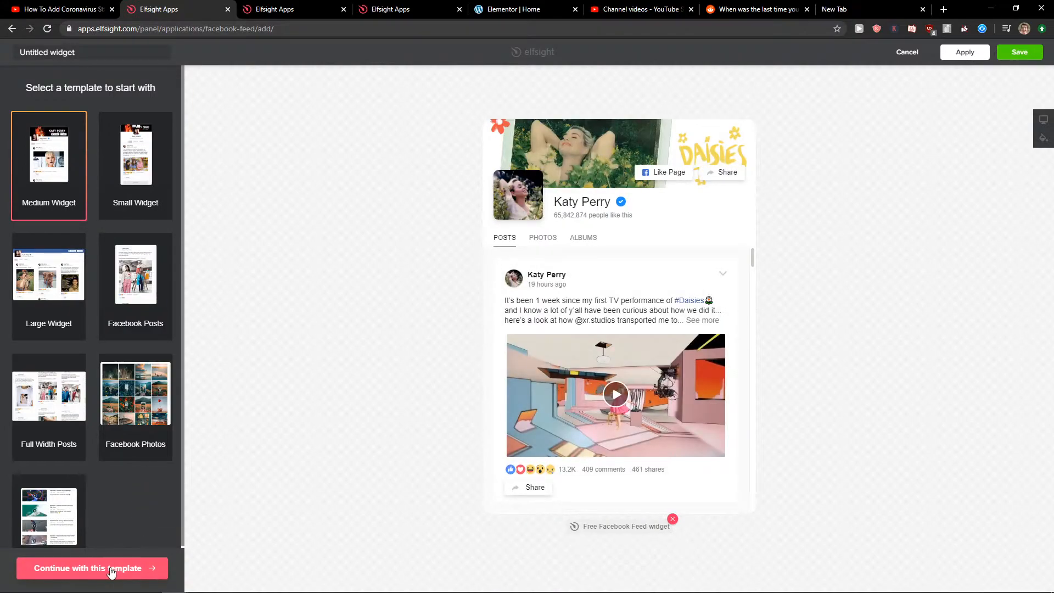
pyautogui.click(90, 568)
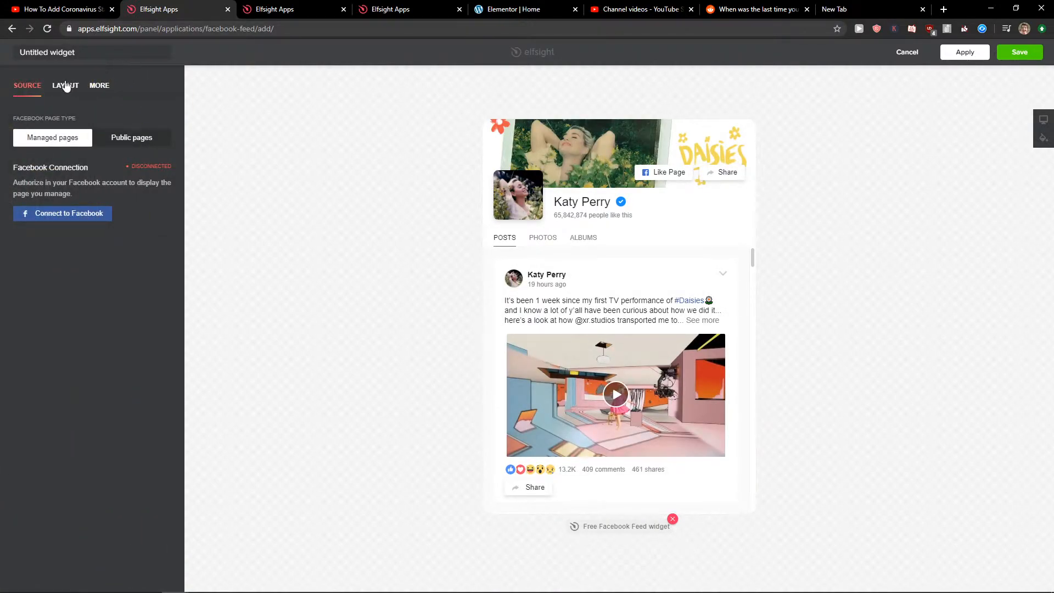
pyautogui.moveTo(47, 89)
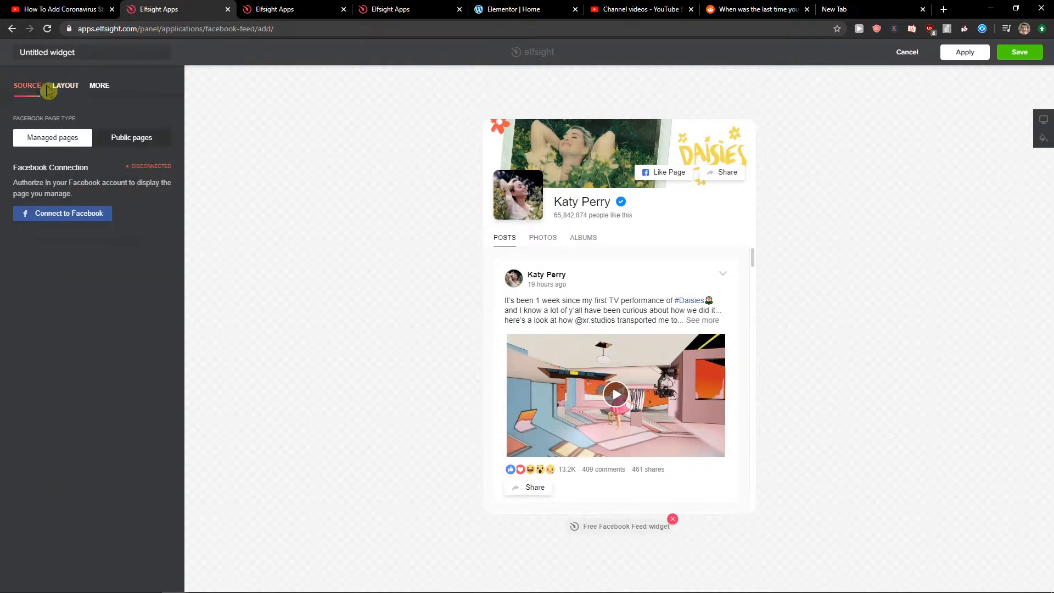
pyautogui.click(65, 85)
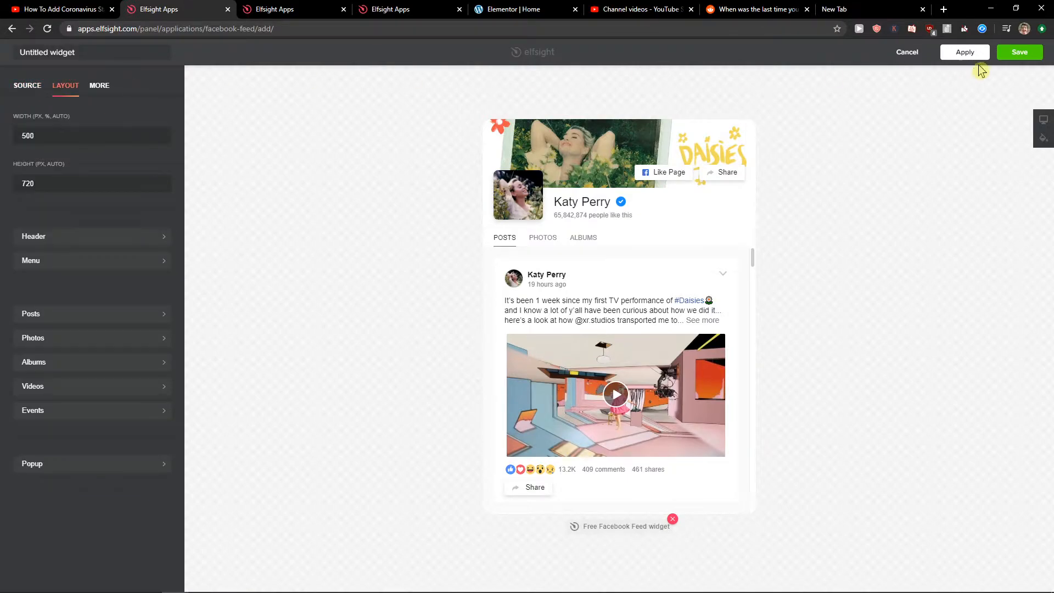
pyautogui.moveTo(1018, 51)
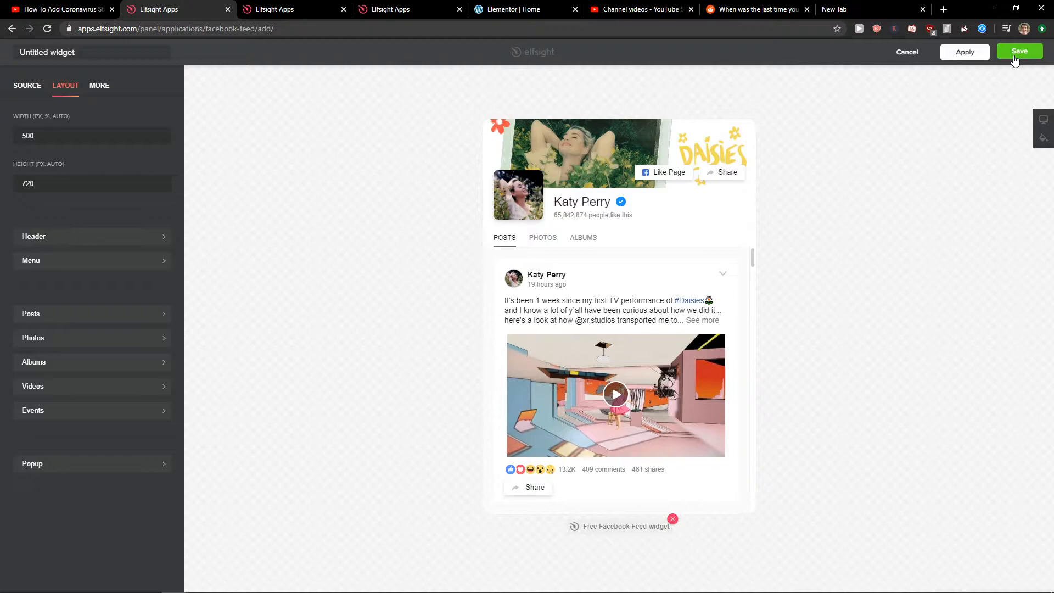
pyautogui.click(28, 86)
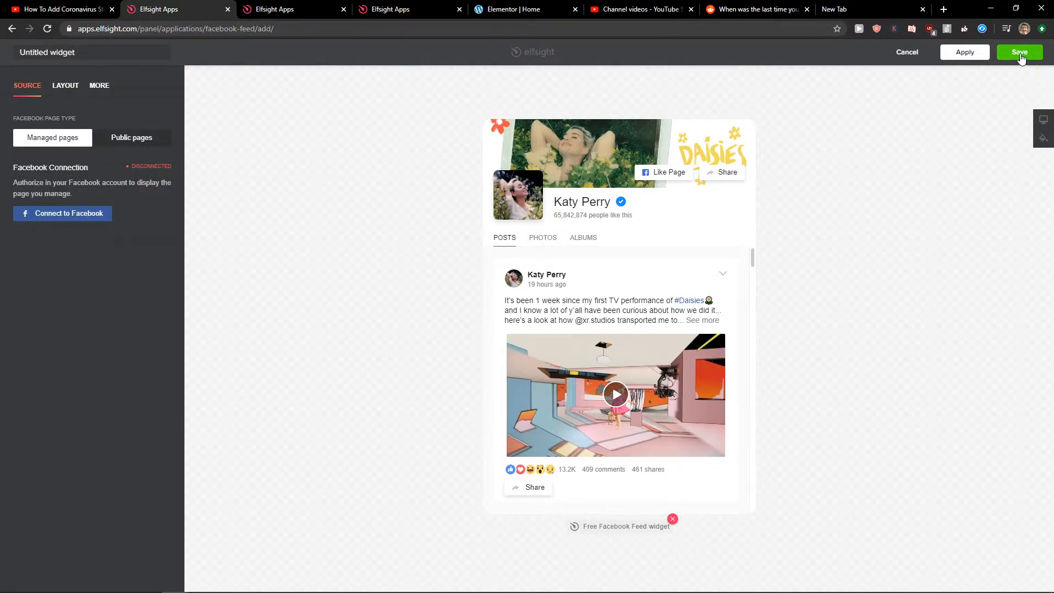
pyautogui.click(1018, 51)
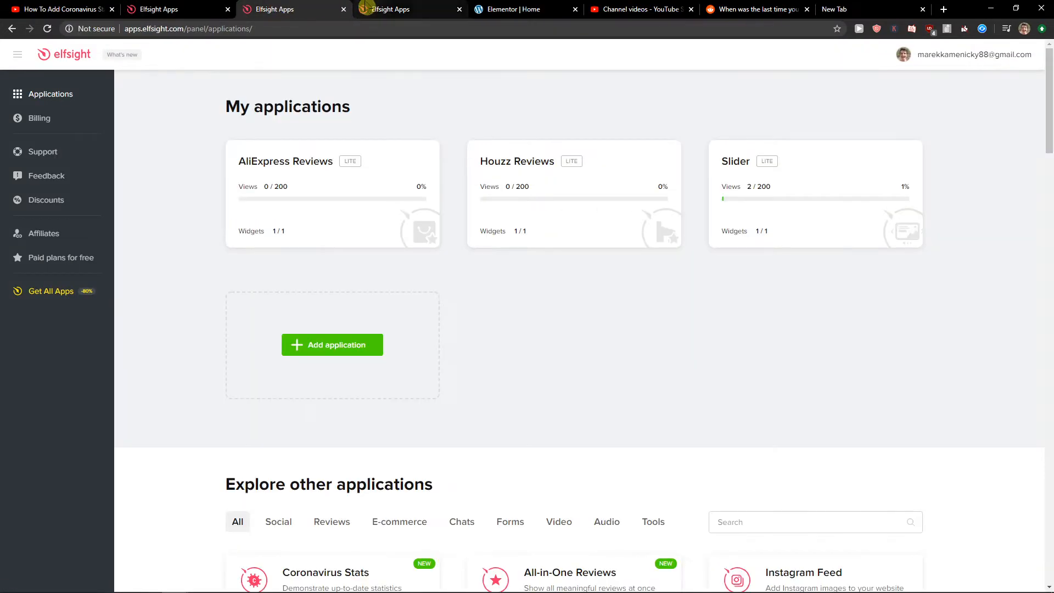
# Step: Close the extra Elfsight applications page and return to the Elementor editor
pyautogui.click(332, 193)
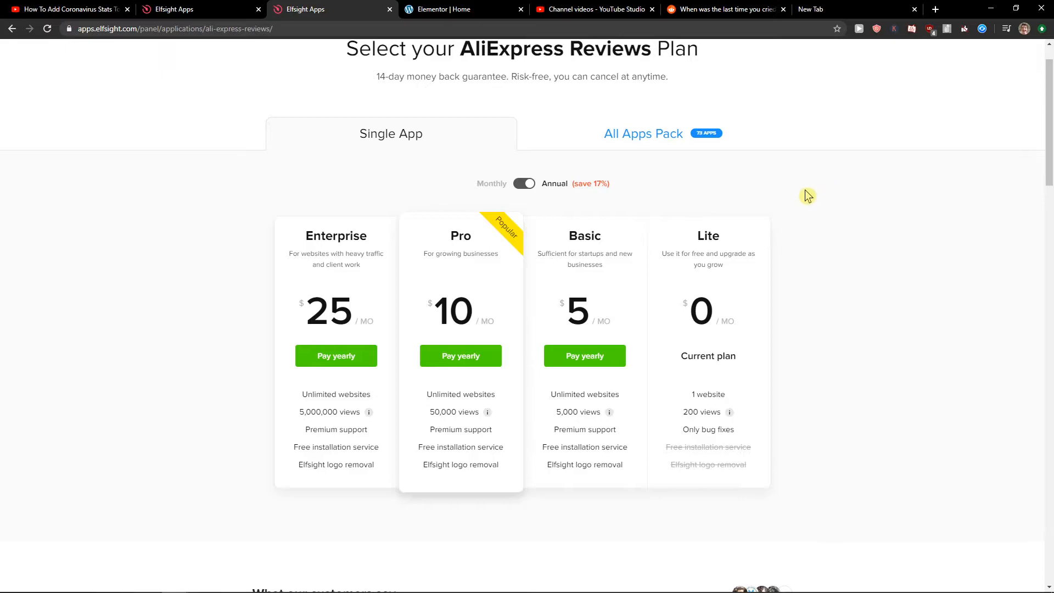
pyautogui.moveTo(741, 201)
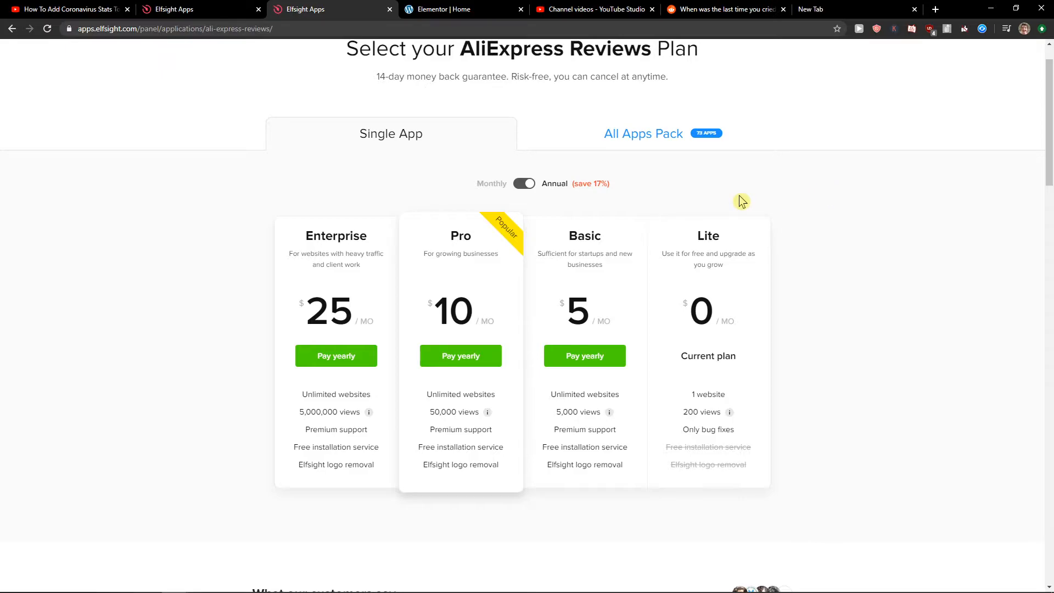
pyautogui.moveTo(610, 251)
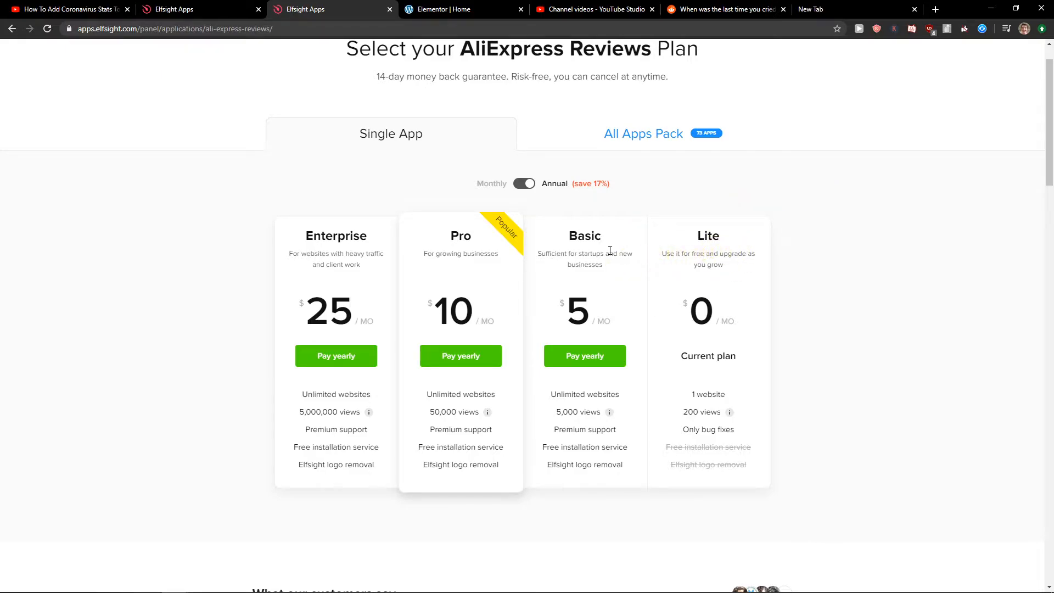
pyautogui.moveTo(511, 289)
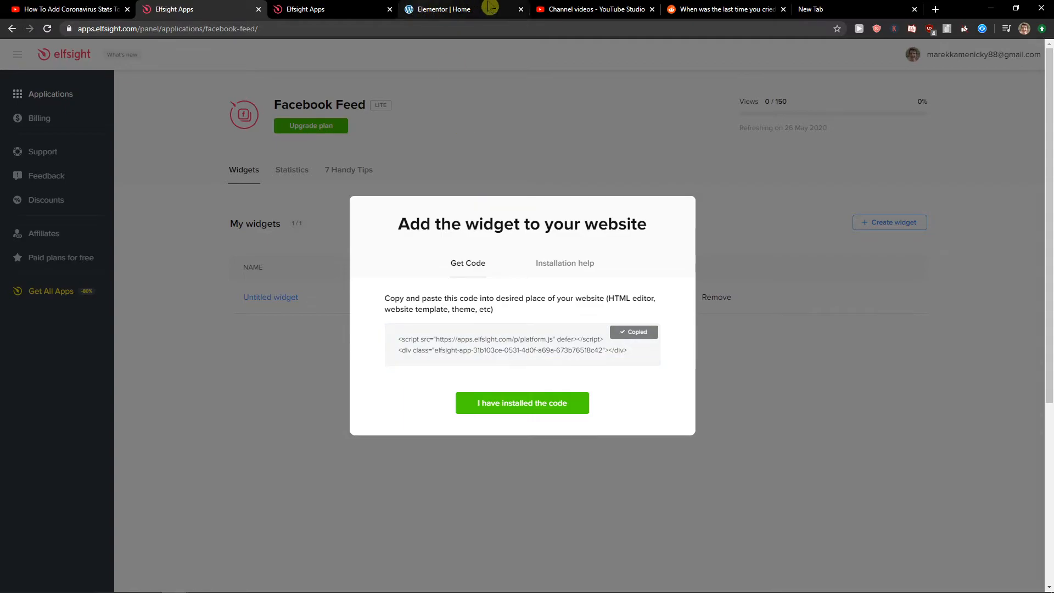
pyautogui.click(443, 8)
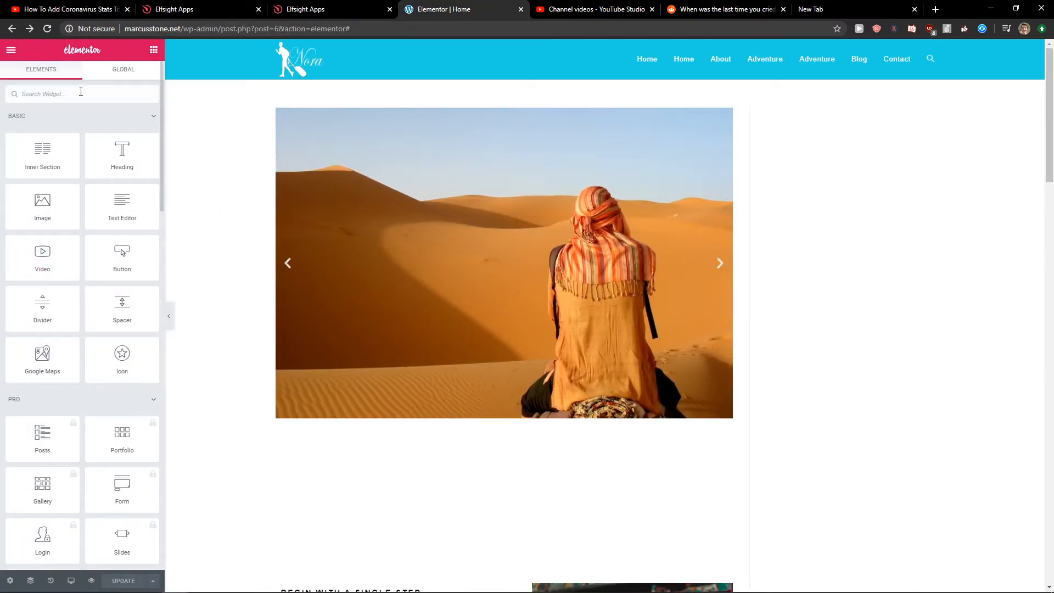
# Step: Find the HTML widget, place it below the slider with the Elfsight code, and preview
pyautogui.write('html')
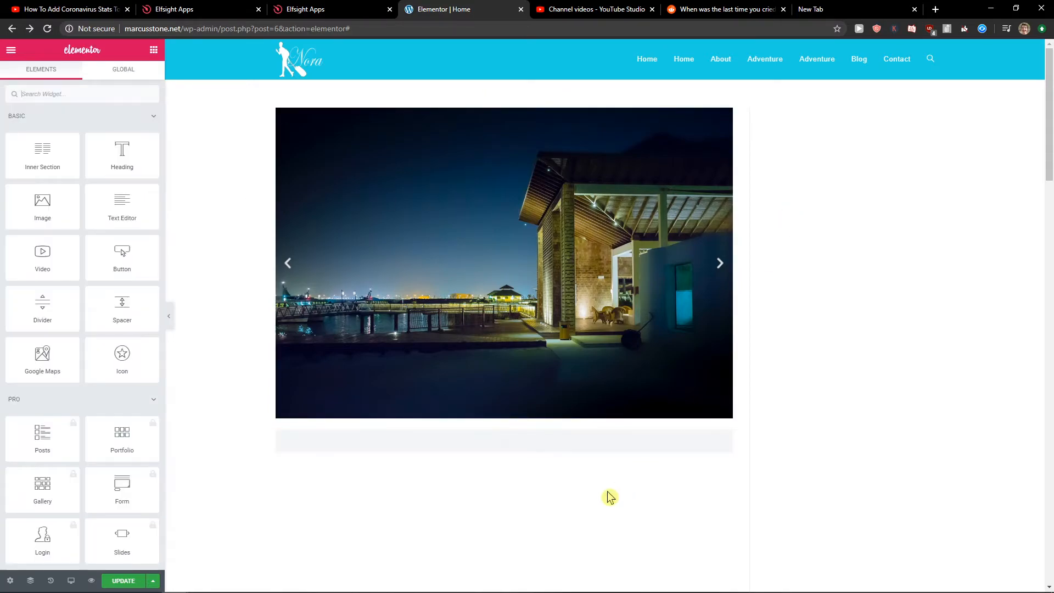
pyautogui.scroll(-3)
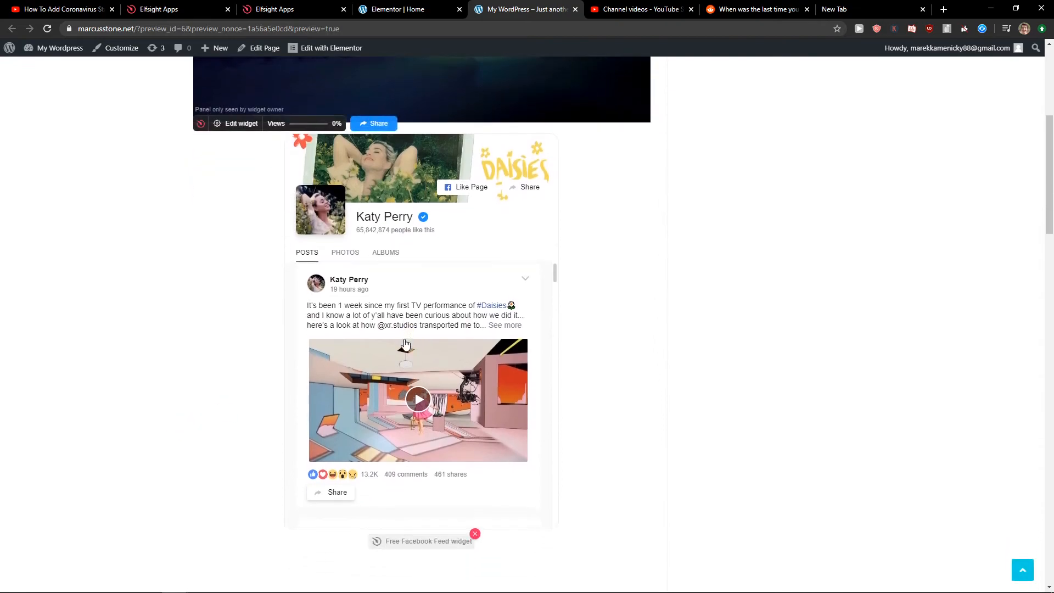
# Step: Scroll the preview to inspect the Katy Perry feed, then return to Elfsight's plans tab
pyautogui.scroll(-3)
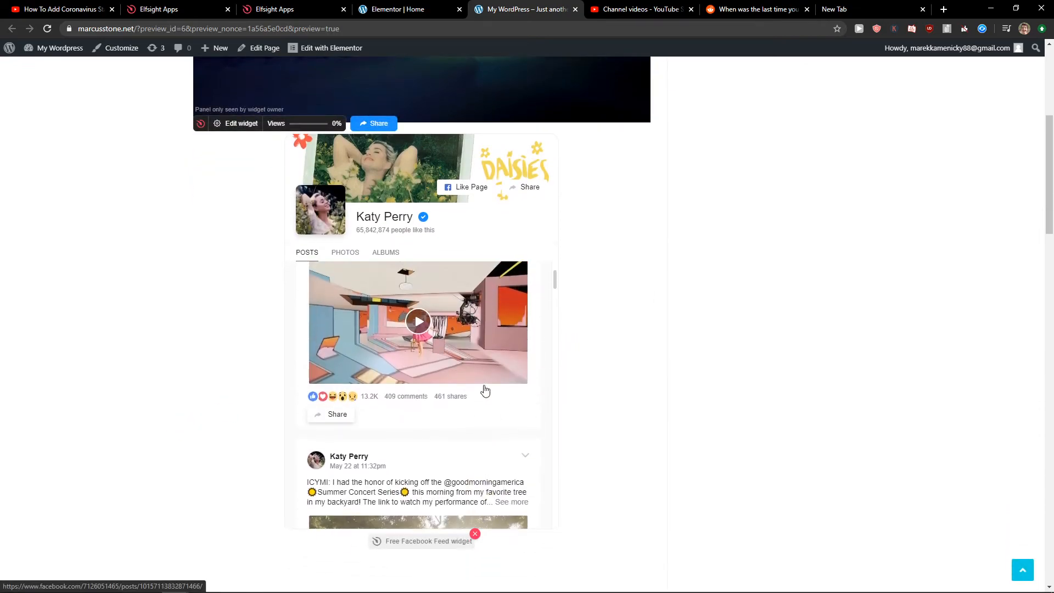
pyautogui.scroll(-3)
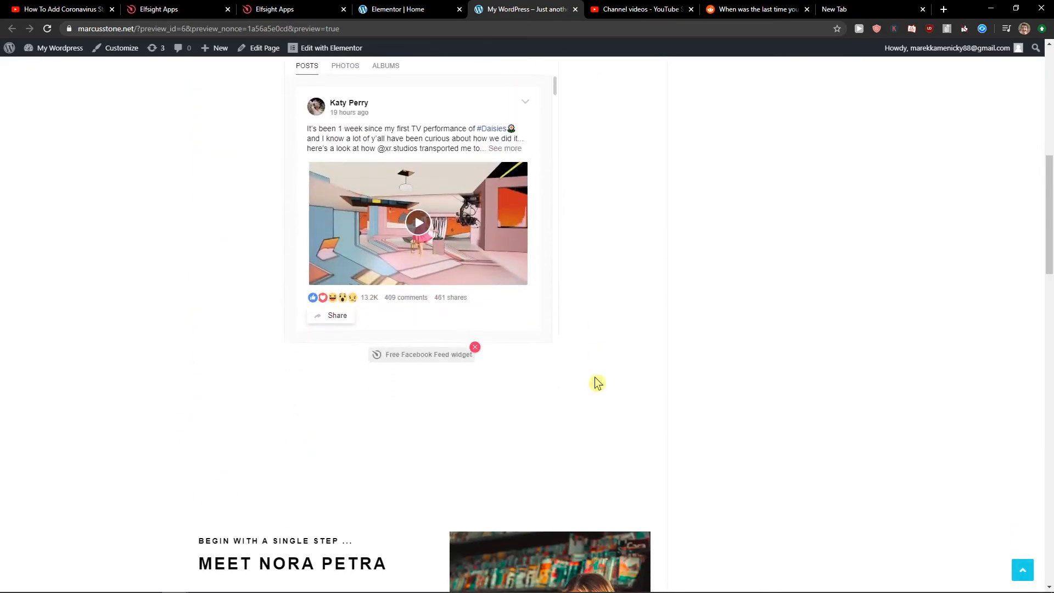
pyautogui.scroll(3)
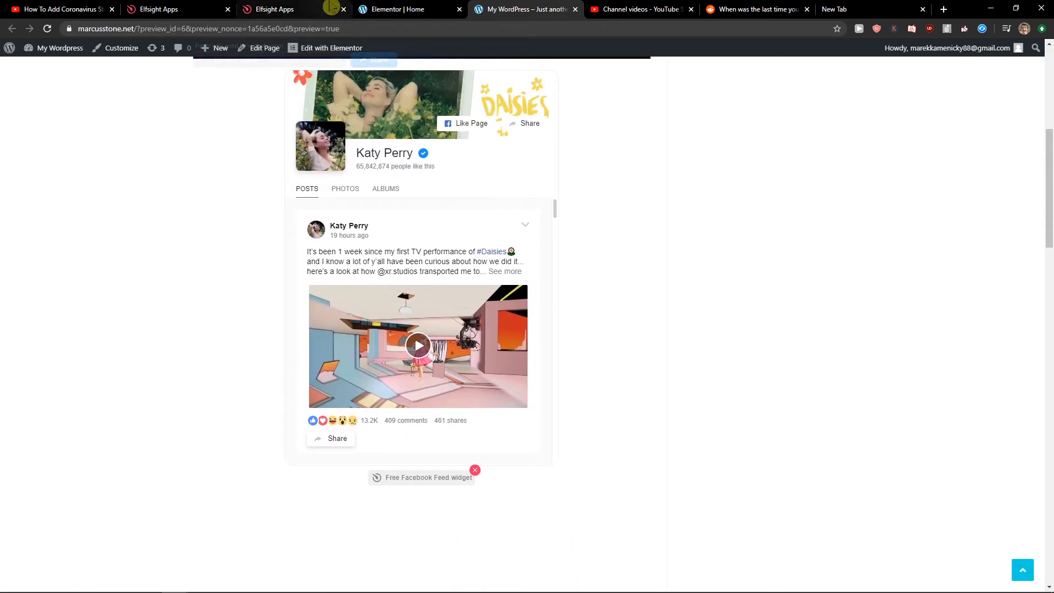
pyautogui.click(275, 9)
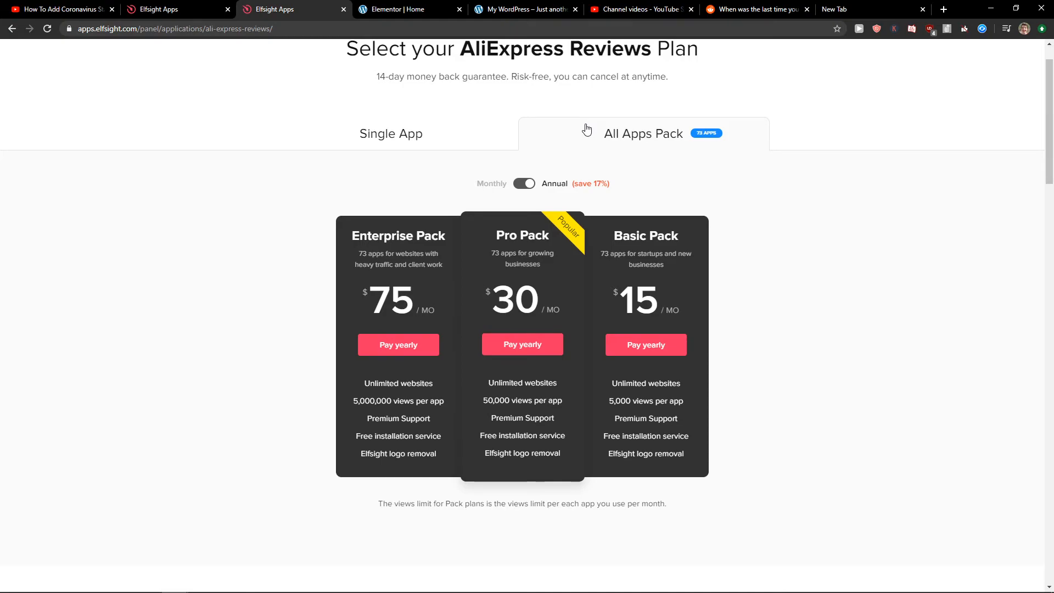
pyautogui.moveTo(583, 128)
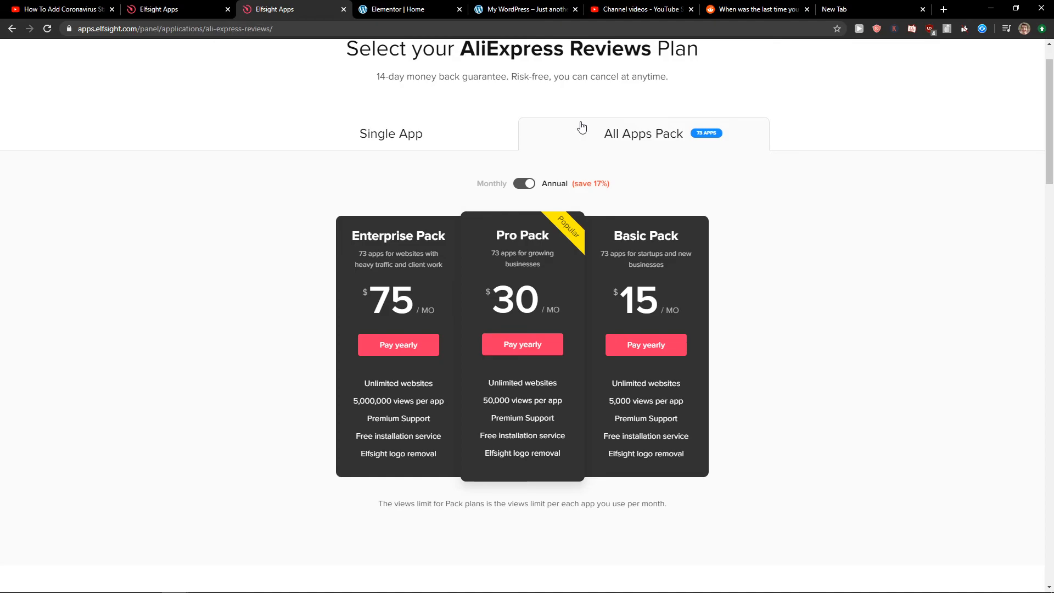
pyautogui.moveTo(404, 8)
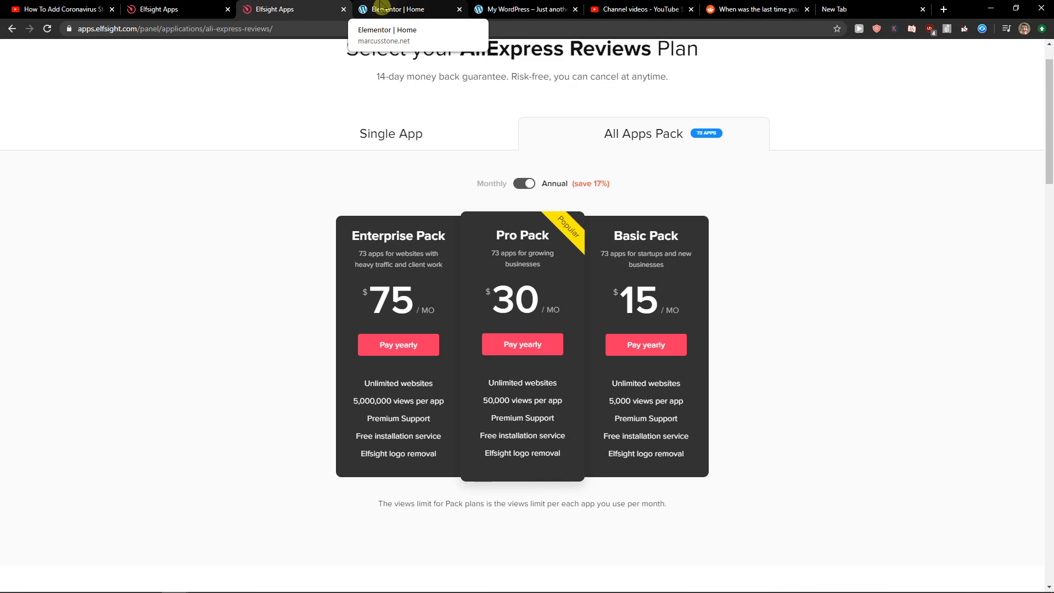
# Step: Return to the Elementor | Home tab showing the embedded Facebook feed
pyautogui.click(404, 9)
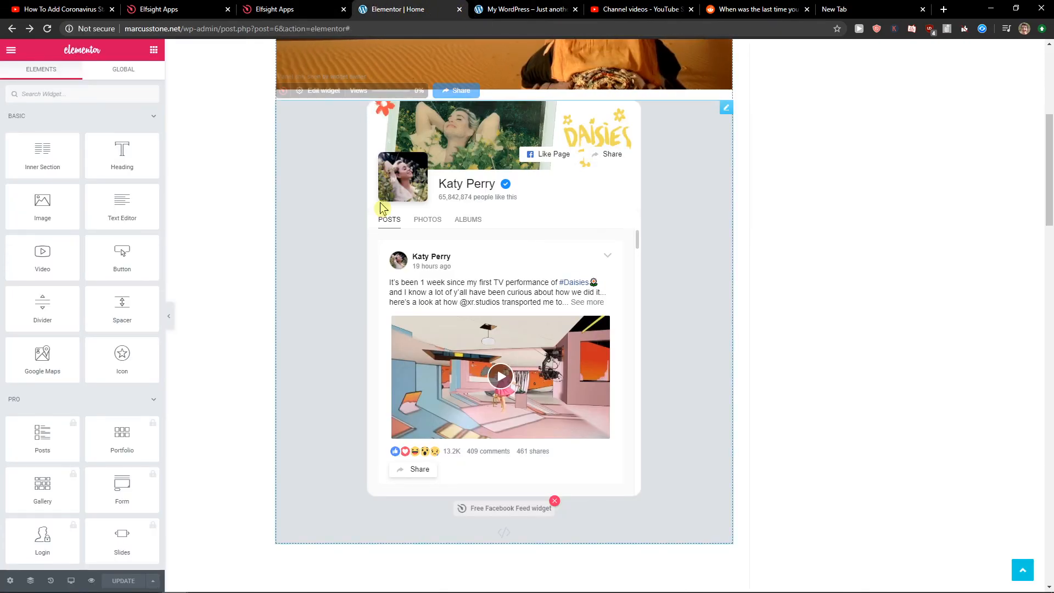